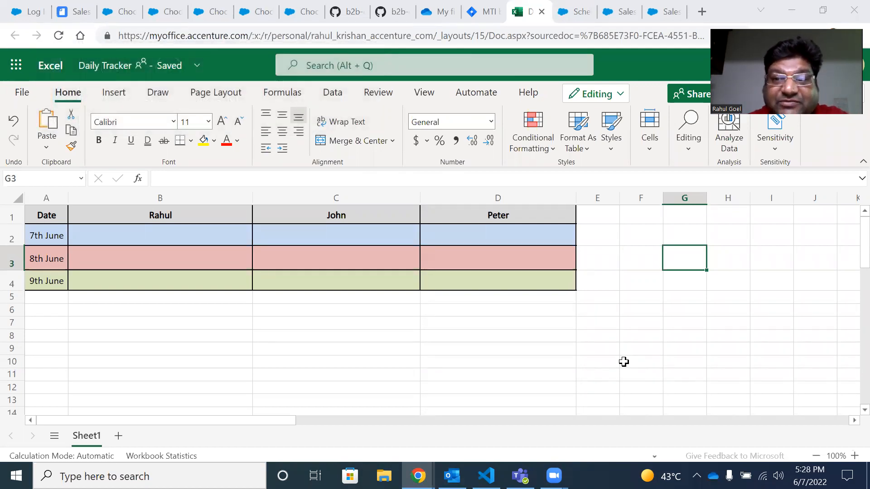
mouse_move(625, 326)
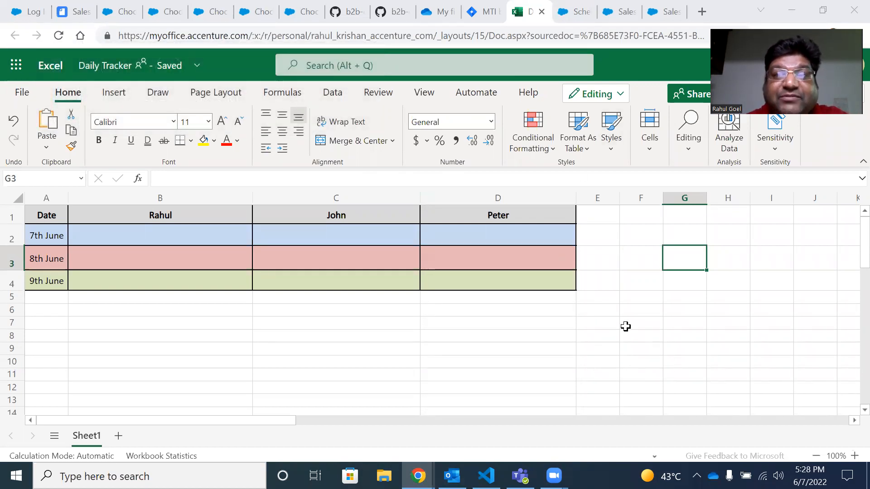
mouse_move(651, 352)
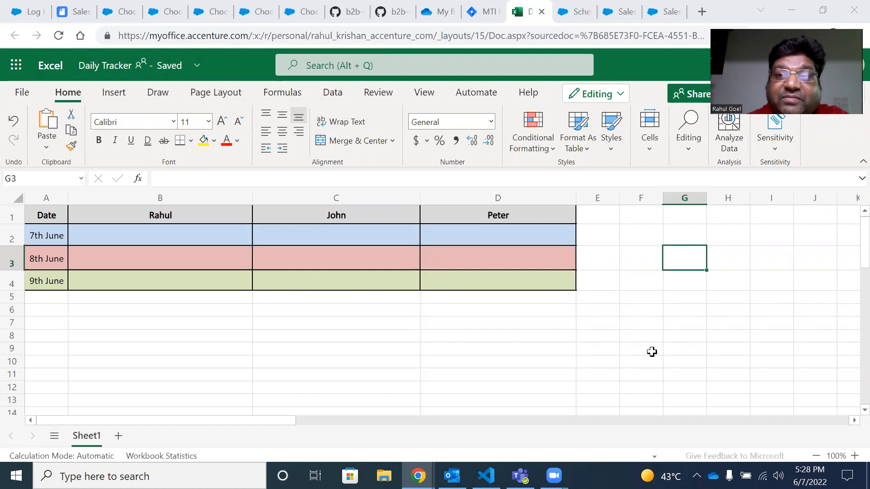
mouse_move(660, 147)
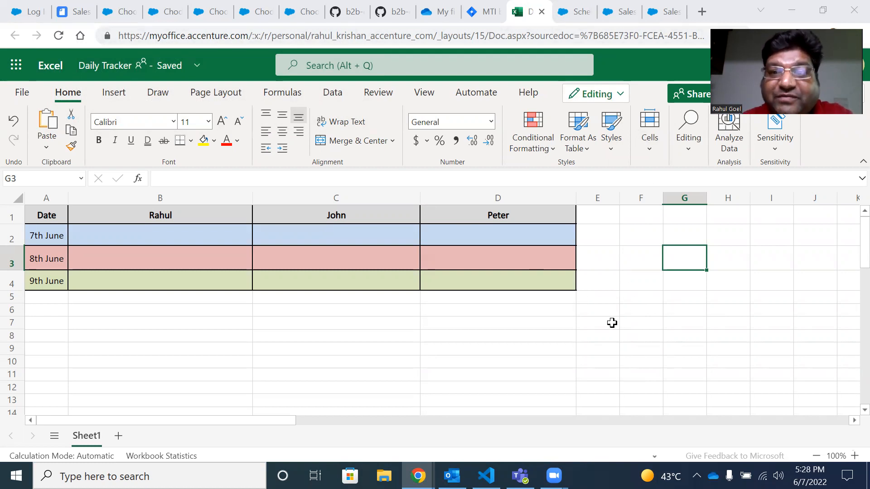
mouse_move(668, 275)
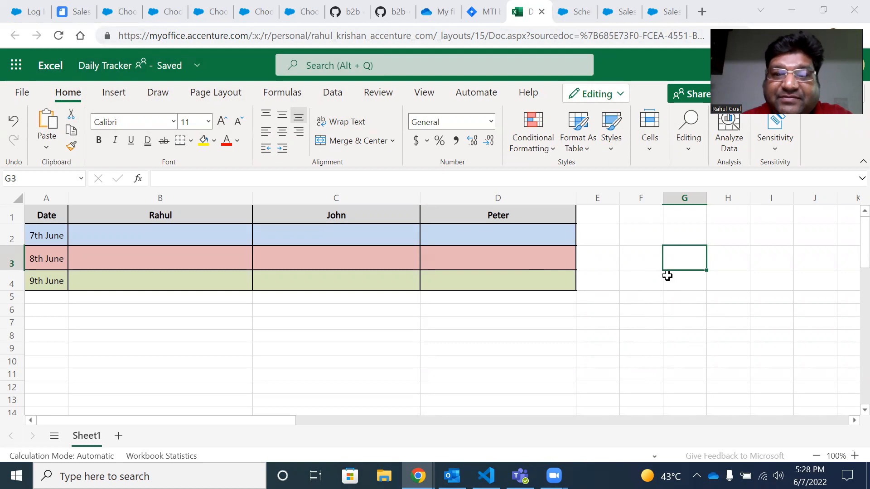
mouse_move(627, 328)
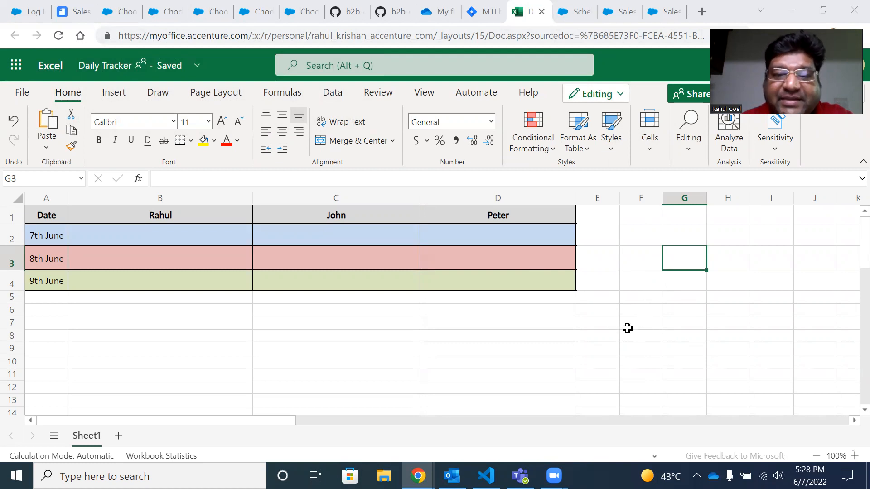
mouse_move(586, 403)
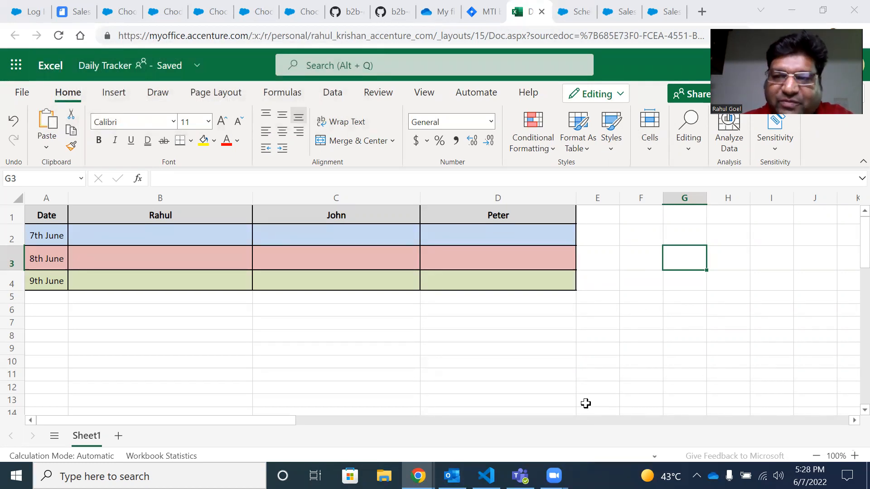
mouse_move(514, 399)
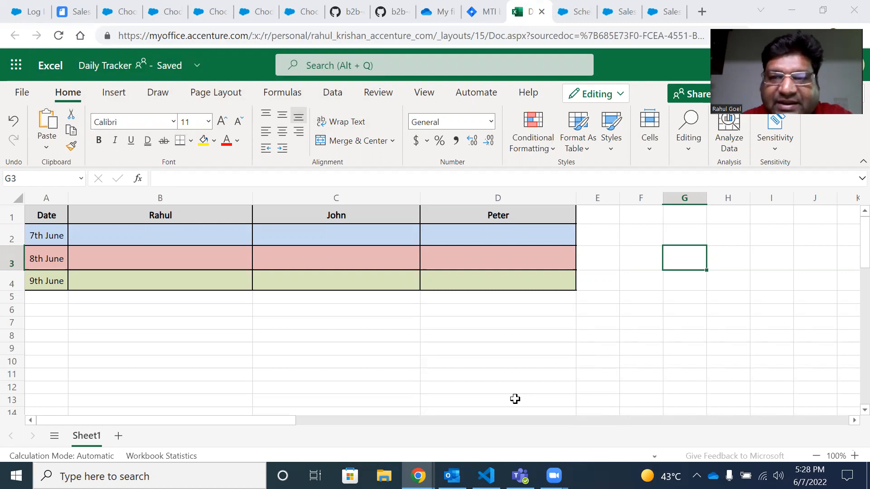
mouse_move(613, 372)
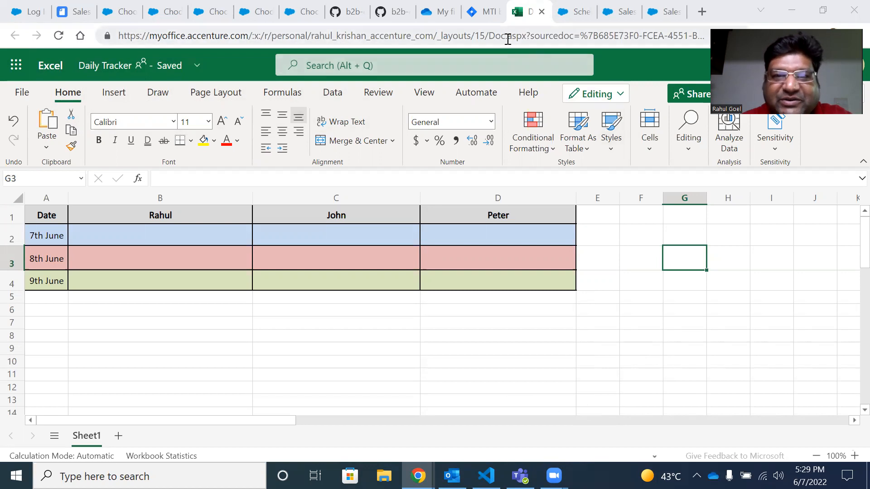
mouse_move(546, 207)
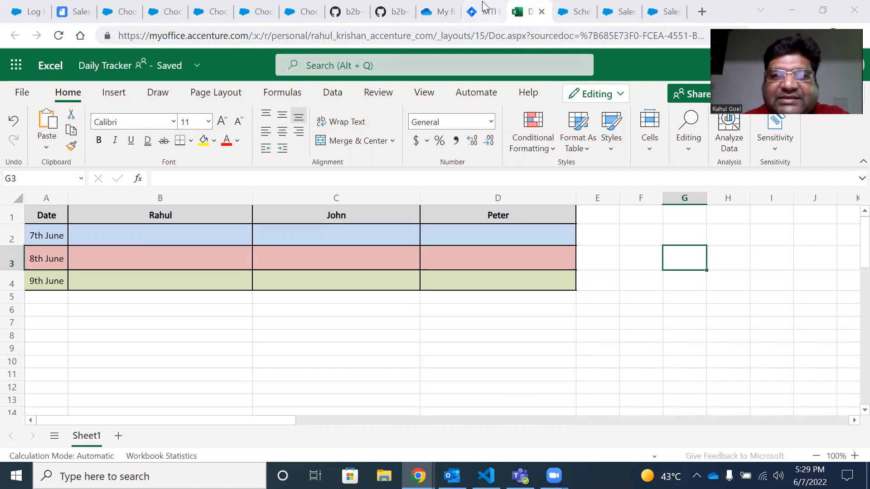
- Browse the General channel's Files to find Daily Tracker.xlsx
click(481, 11)
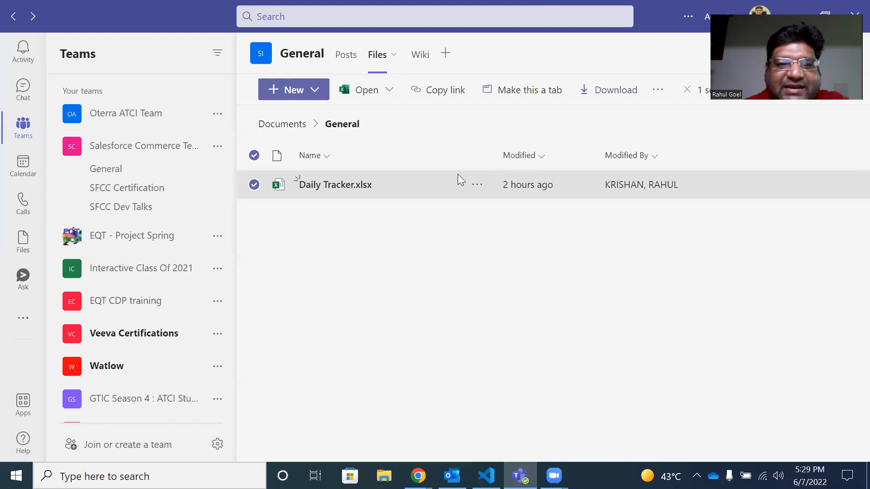
scroll(down, 3)
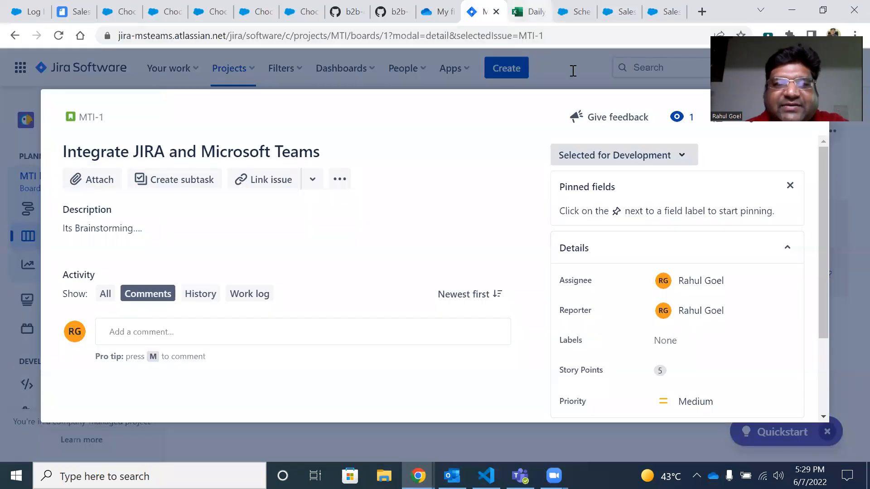
- Return to the Daily Tracker workbook and select the empty 7th June cells B2 and C2
click(528, 11)
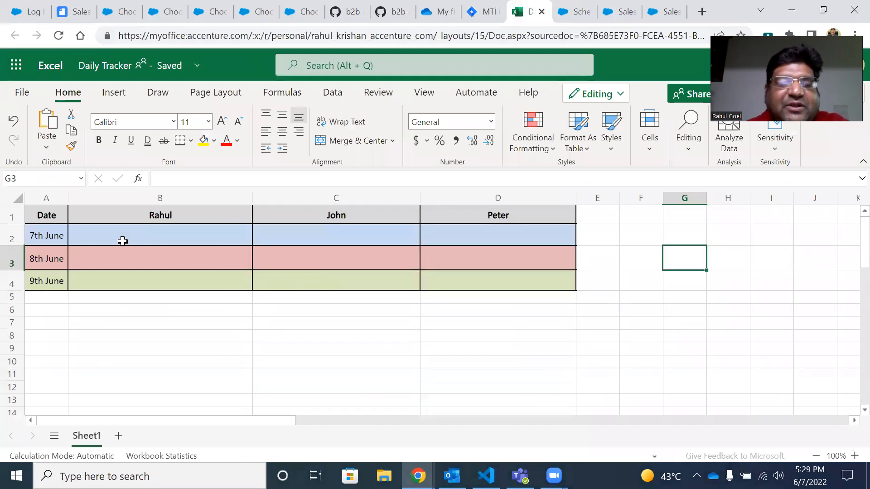
click(159, 235)
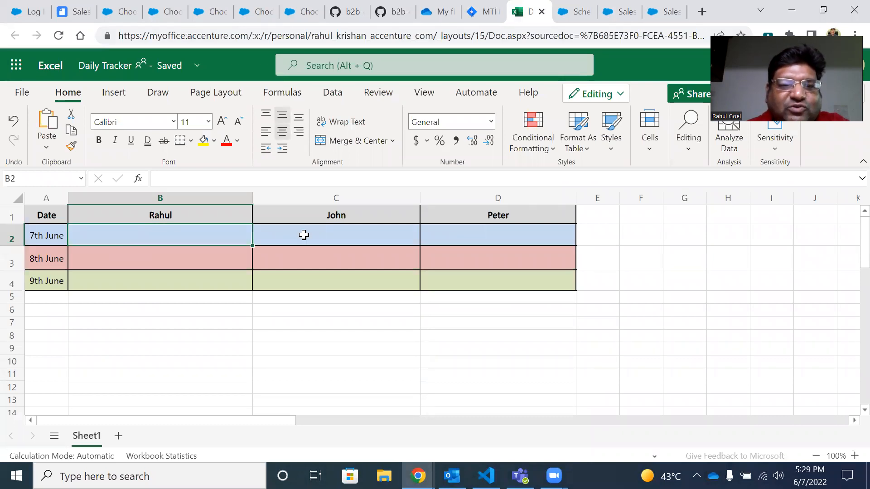
click(335, 236)
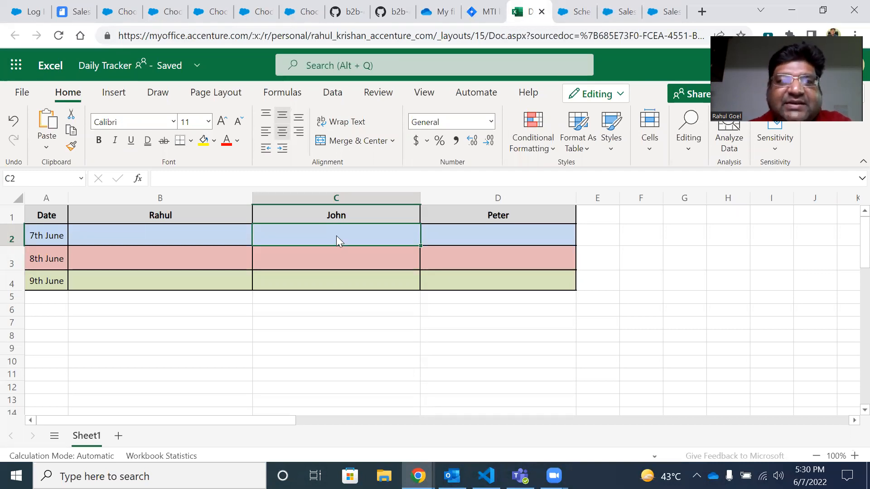
click(482, 11)
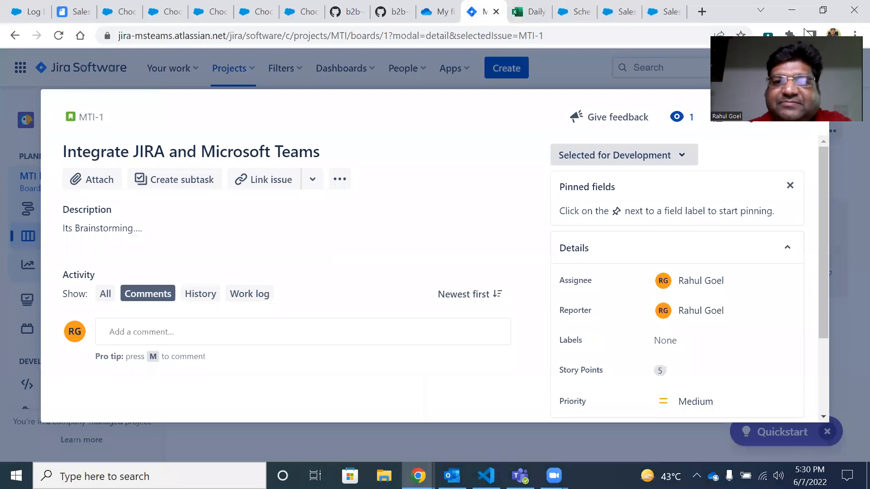
mouse_move(90, 117)
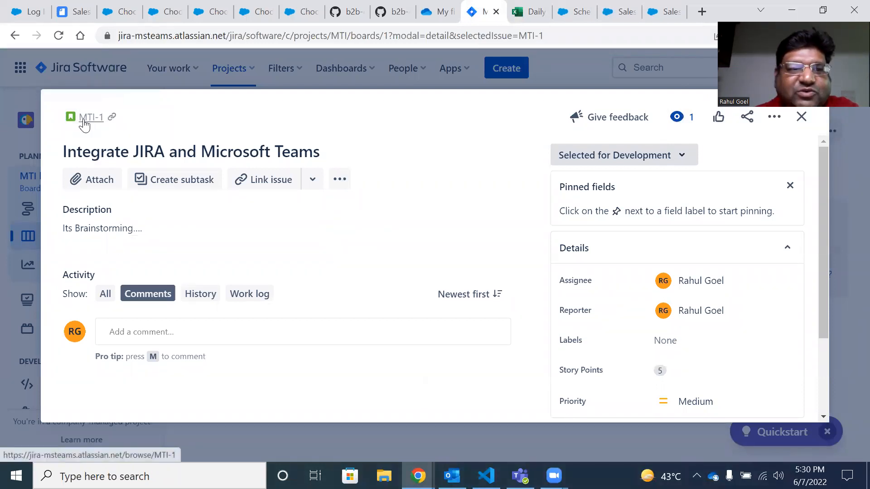
click(191, 151)
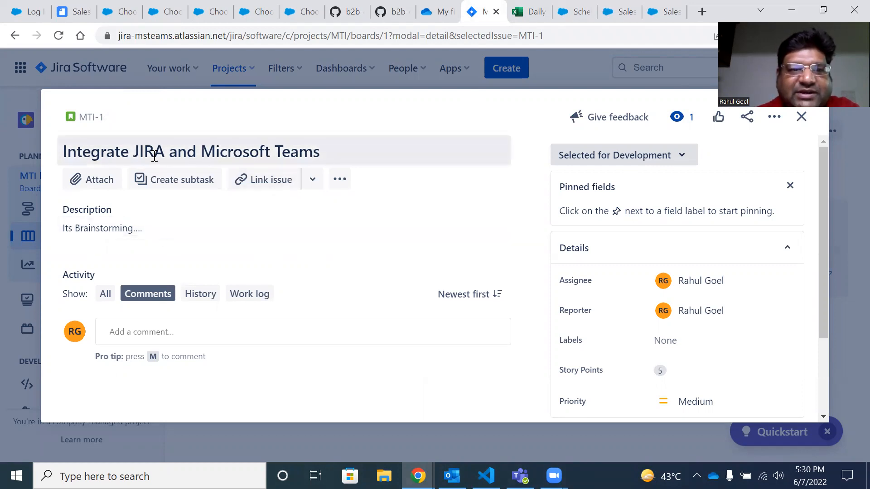
click(623, 155)
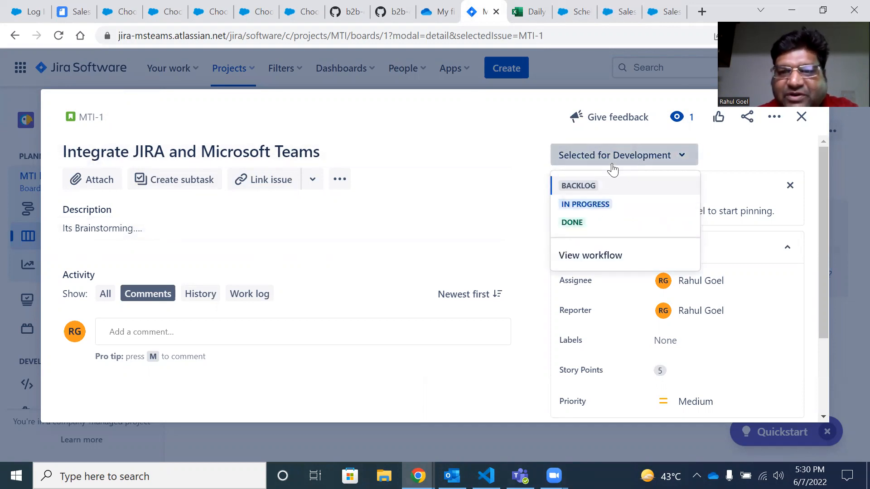
mouse_move(636, 161)
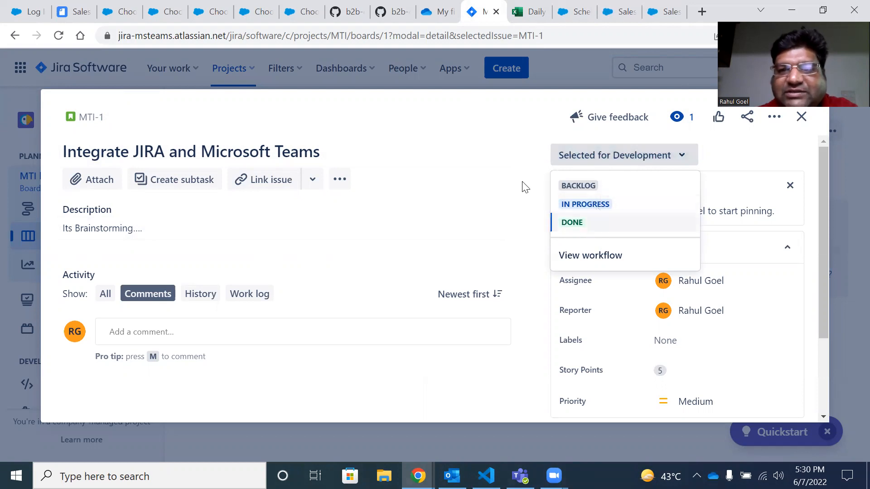
click(528, 11)
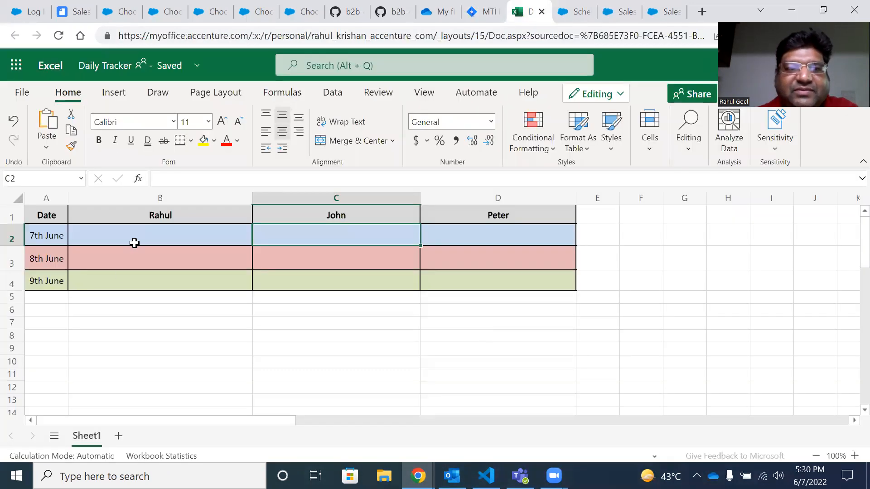
- Select Rahul's empty 7th June entry in cell B2 of the Daily Tracker
click(160, 235)
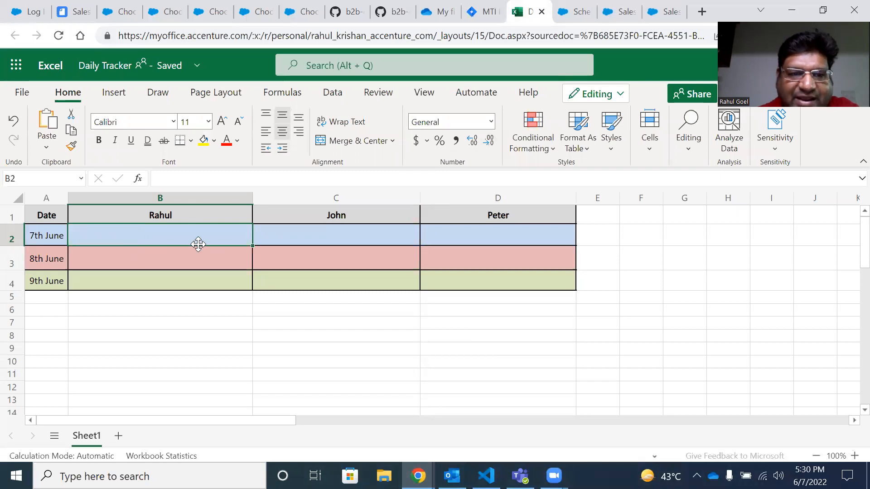
mouse_move(292, 261)
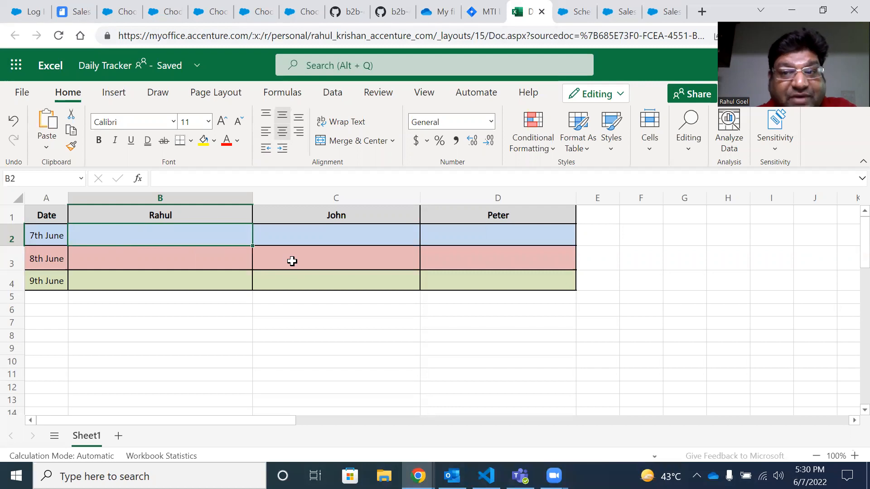
mouse_move(319, 289)
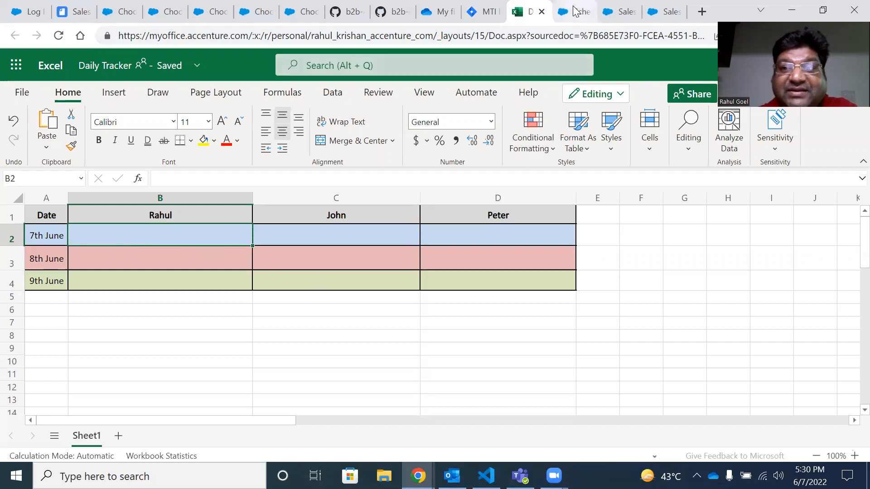
- View the JiraAutomationWithMSTeams Apex class, then its Schedule Apex page
click(573, 11)
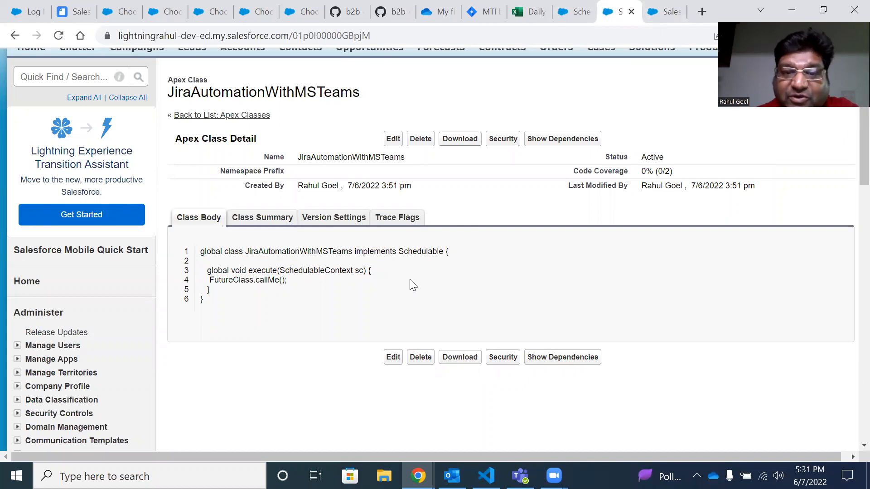
mouse_move(414, 280)
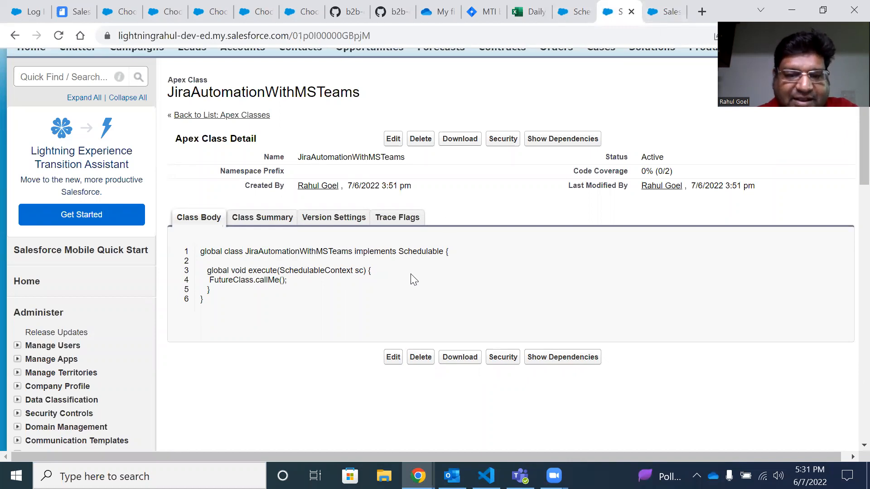
mouse_move(480, 426)
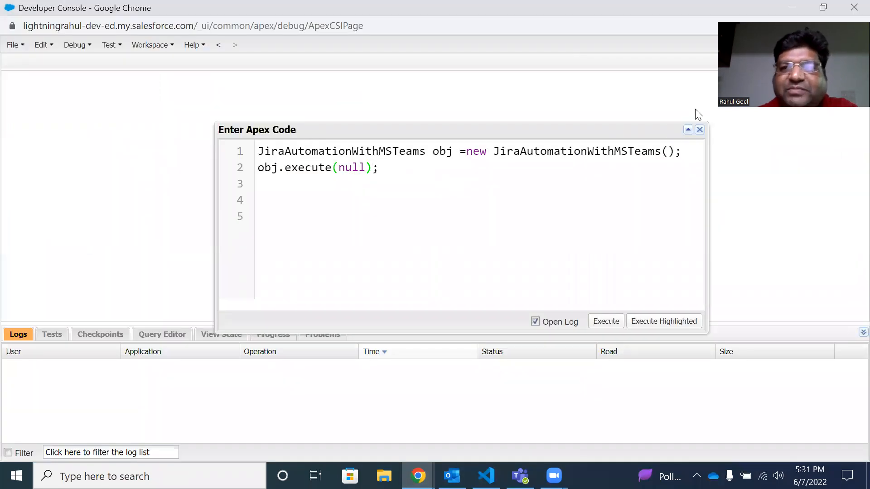
mouse_move(400, 227)
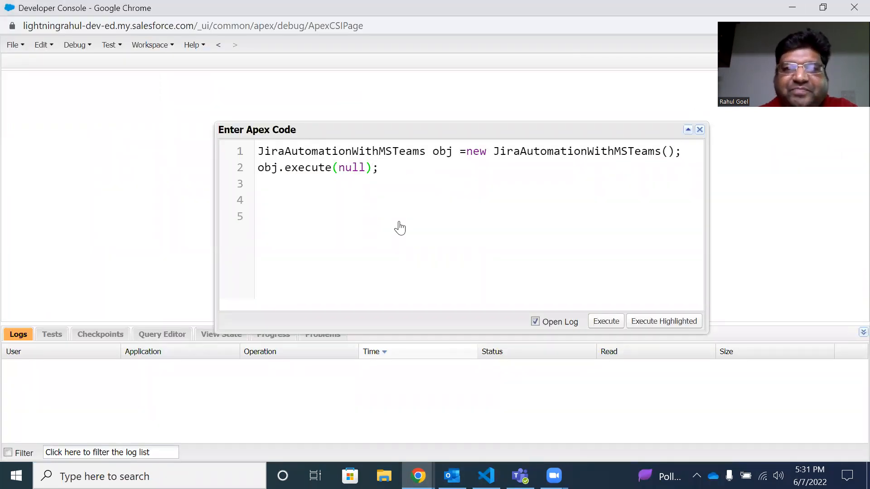
click(563, 10)
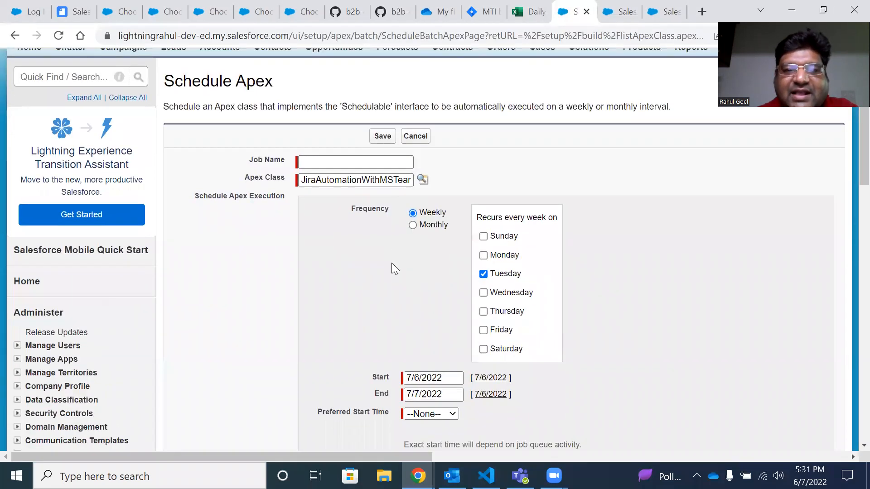
mouse_move(419, 254)
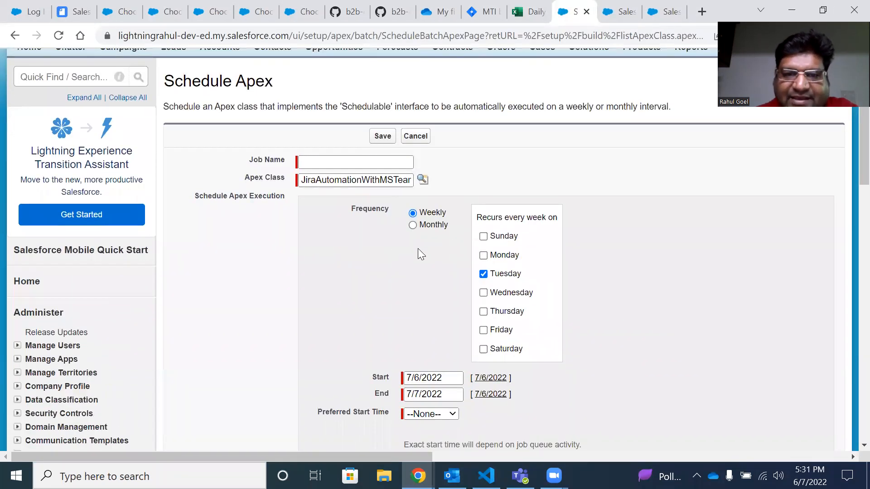
mouse_move(452, 294)
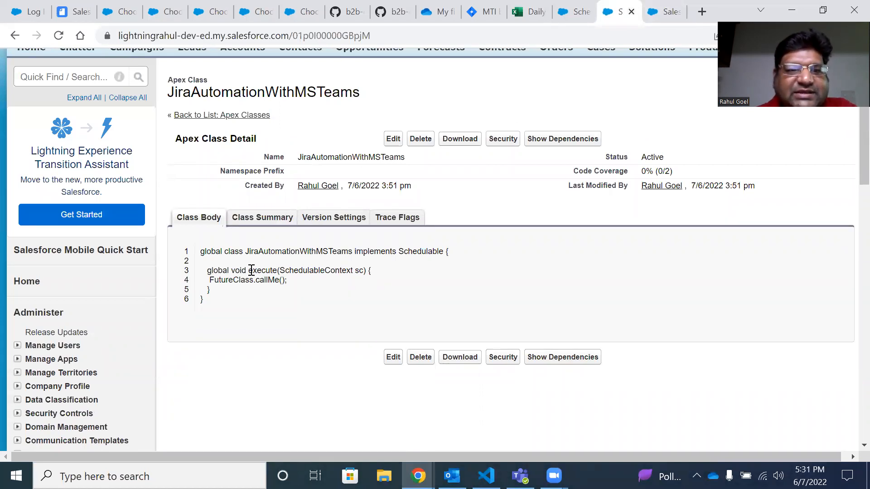
- Review FutureClass's Jira callout code for MTI-1, then return to the Daily Tracker
double_click(219, 280)
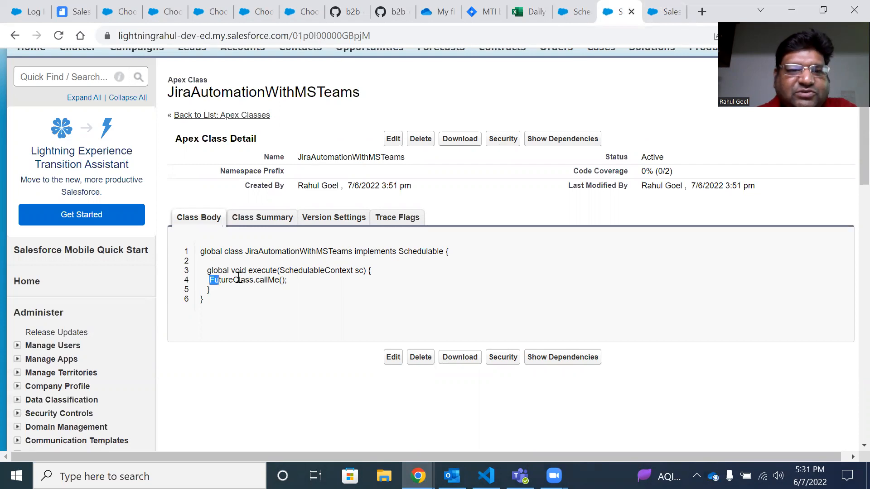
double_click(230, 280)
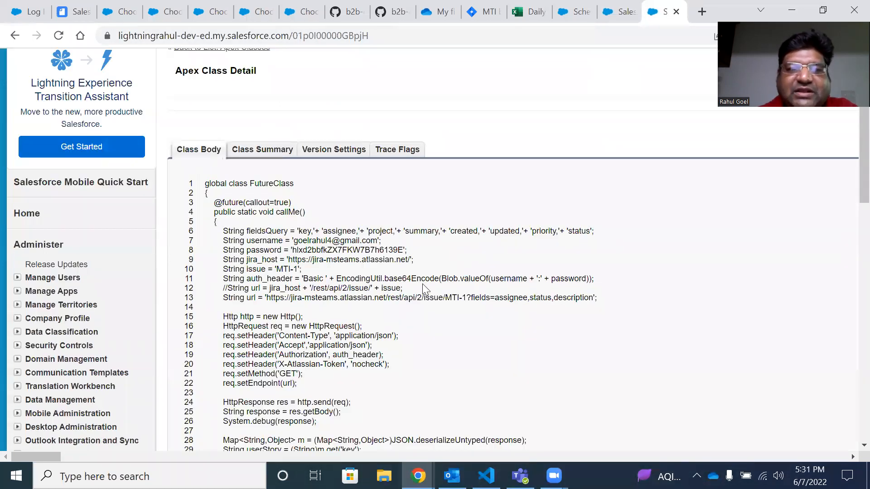
scroll(down, 3)
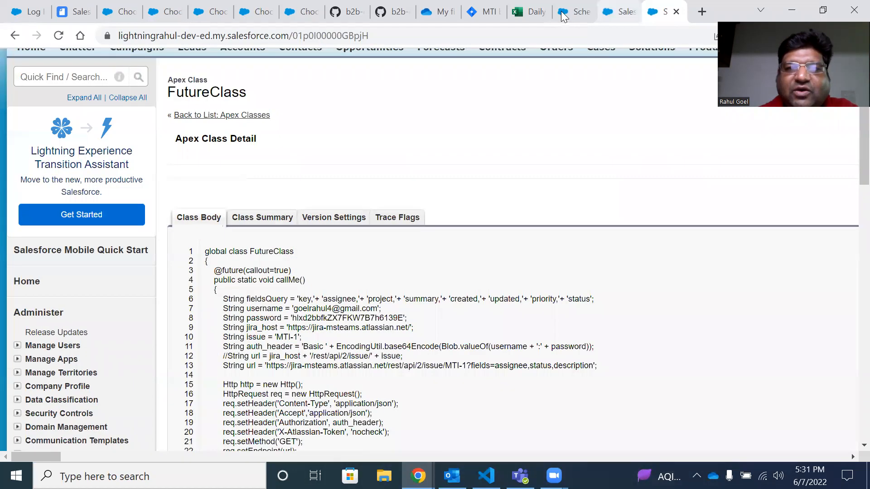
click(528, 11)
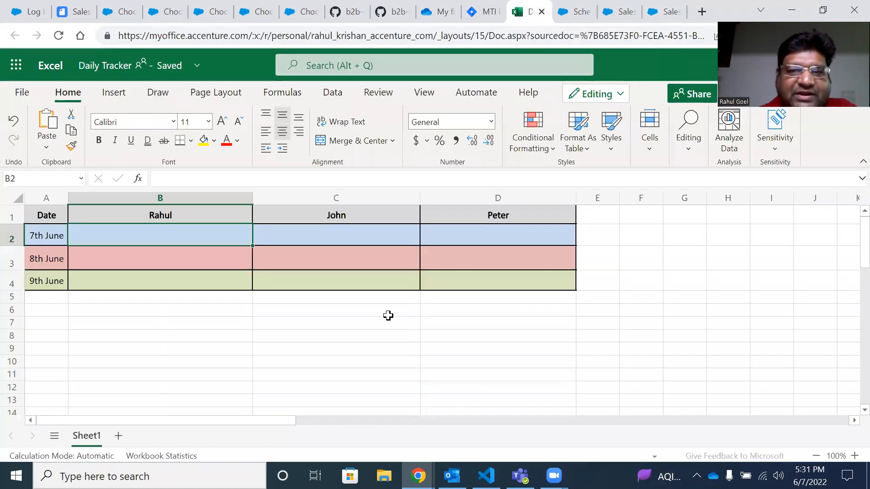
click(482, 11)
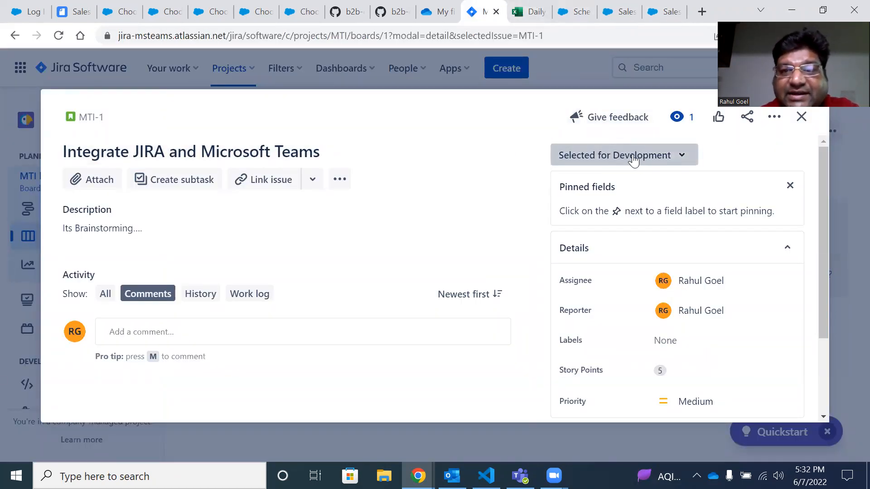
click(529, 11)
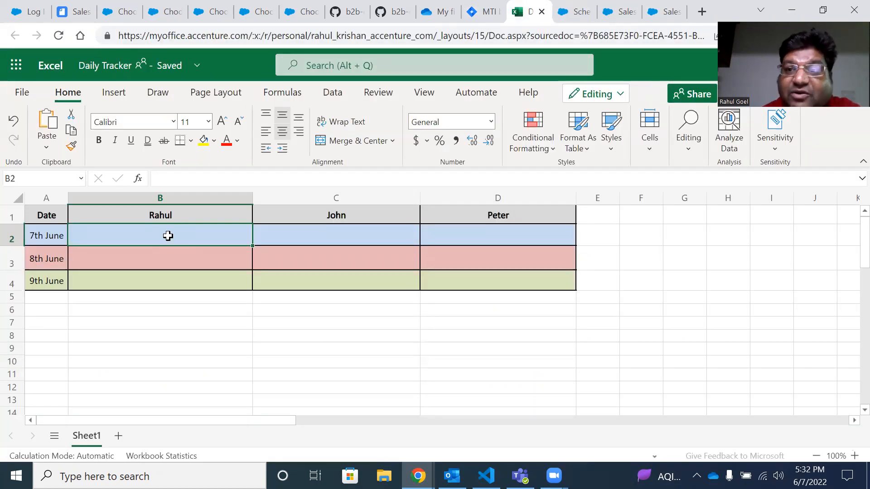
mouse_move(483, 6)
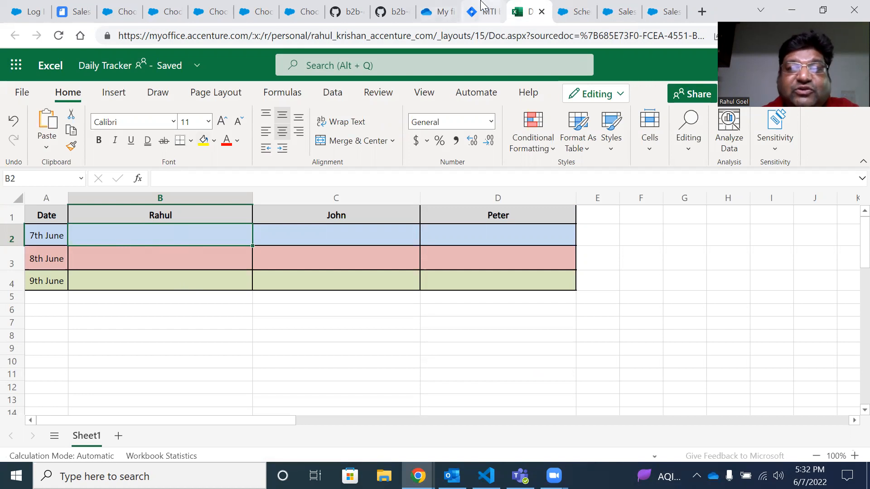
mouse_move(486, 11)
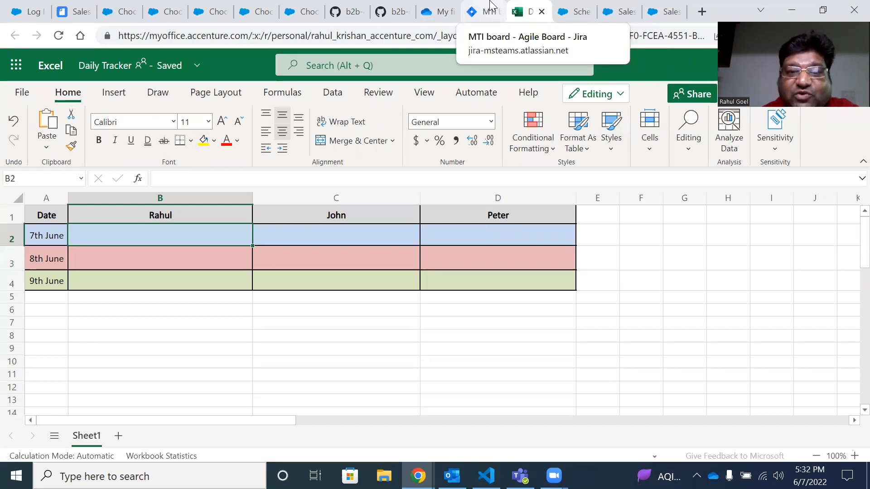
- Execute the anonymous Apex calling JiraAutomationWithMSTeams execute(null) in the Developer Console
click(482, 11)
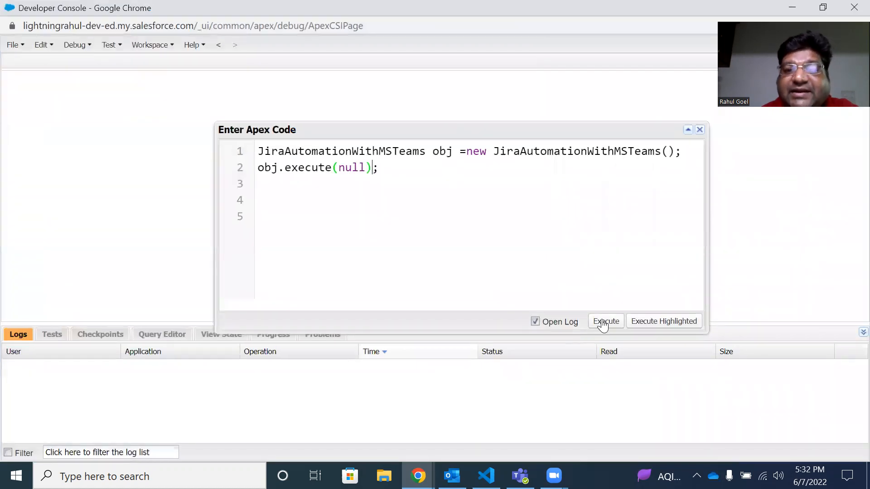
click(604, 321)
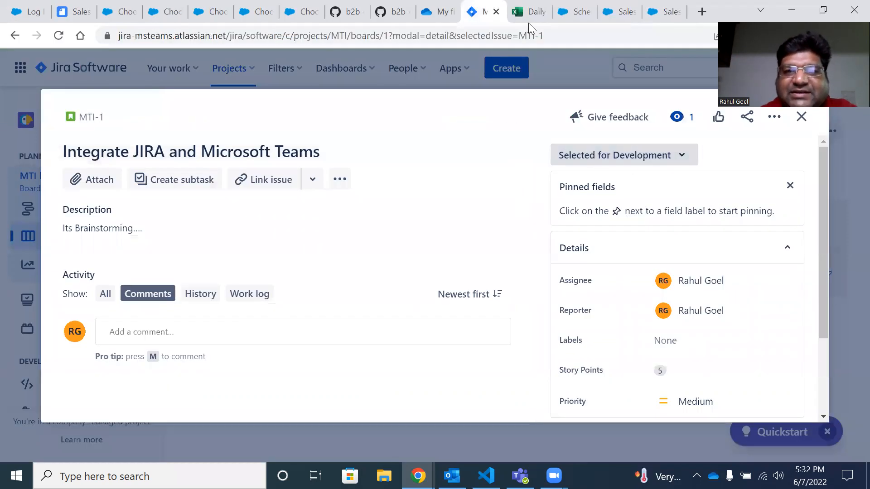
- Check cell B2 reads MTI-1 Selected for Development and compare it with the Jira story's status
click(527, 11)
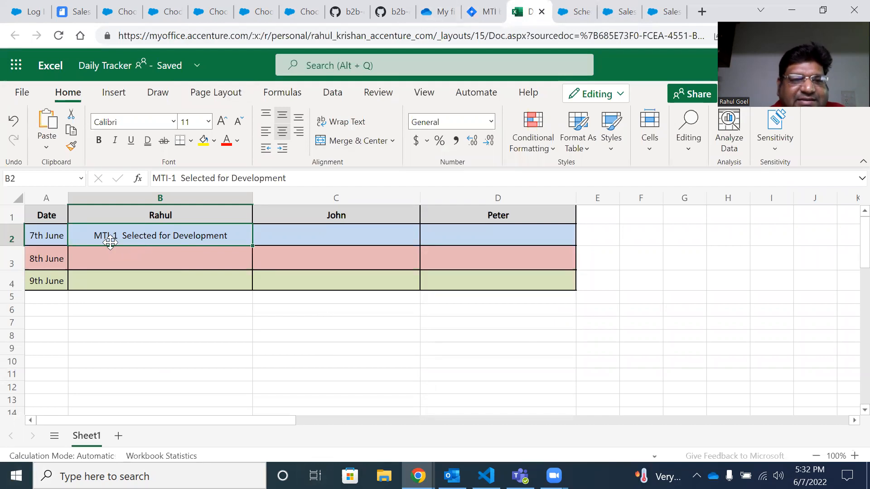
mouse_move(557, 60)
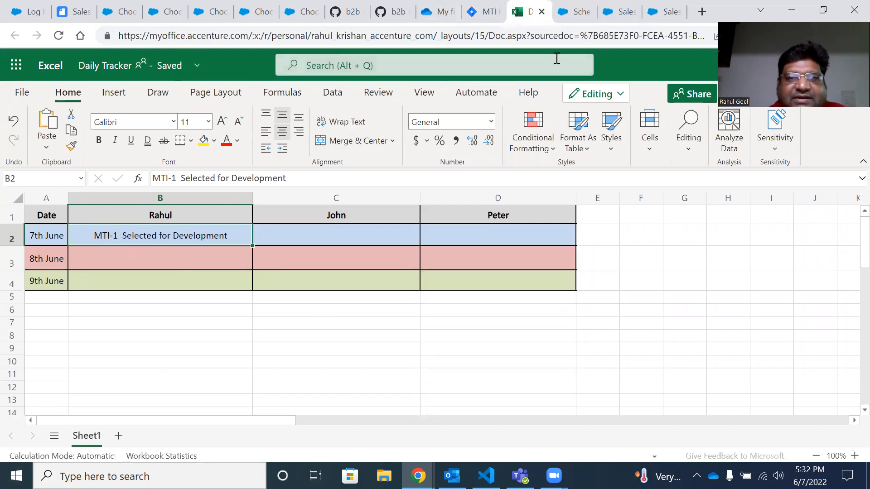
click(482, 11)
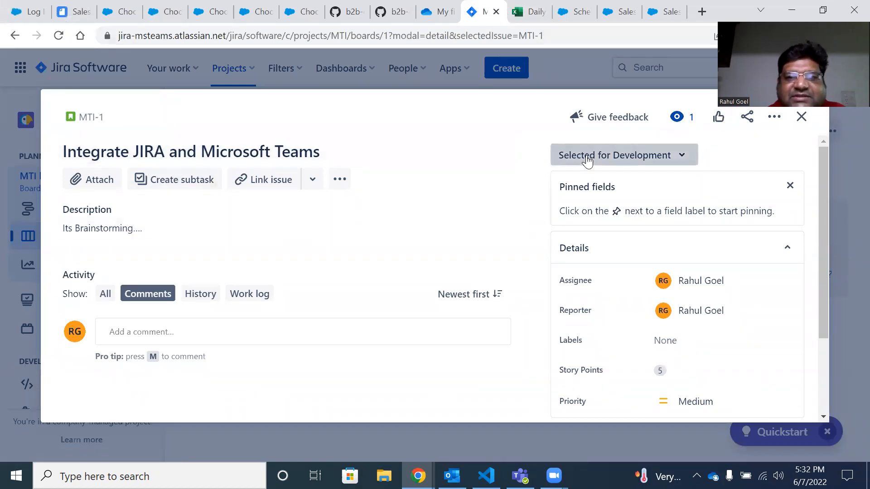
click(515, 11)
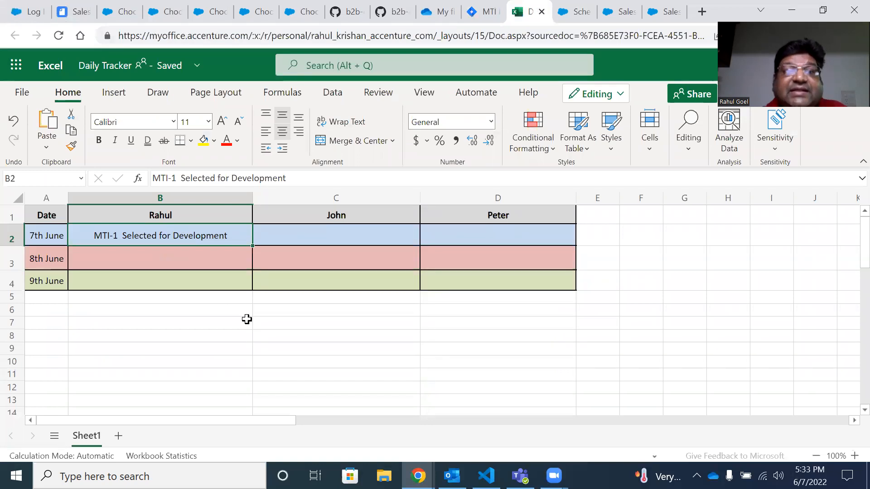
mouse_move(129, 235)
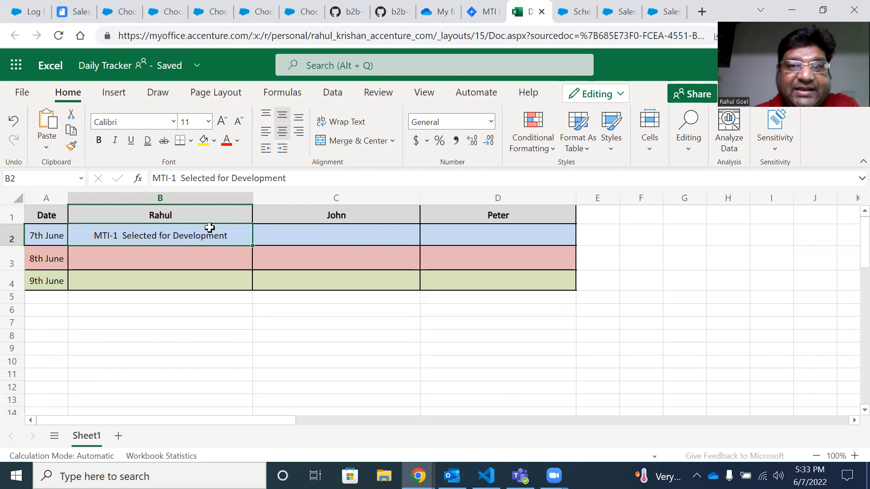
mouse_move(482, 10)
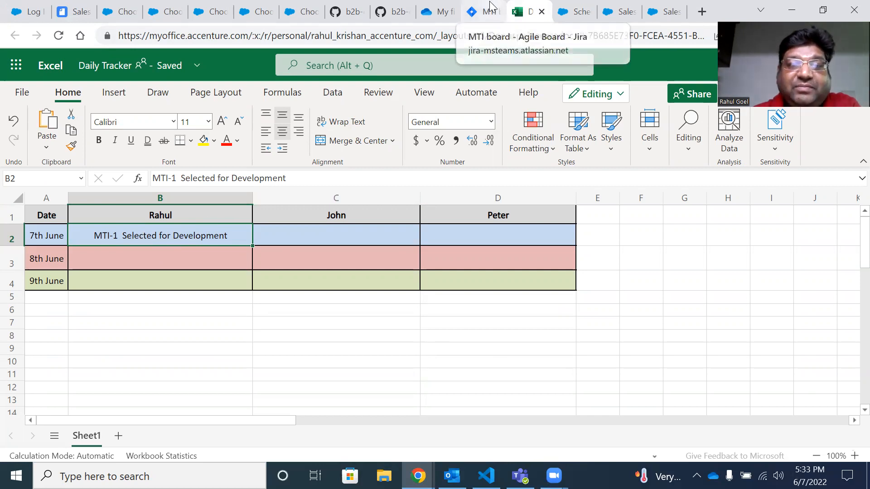
- Set Jira story MTI-1's status to Done, then return to the tracker via the Developer Console
click(480, 11)
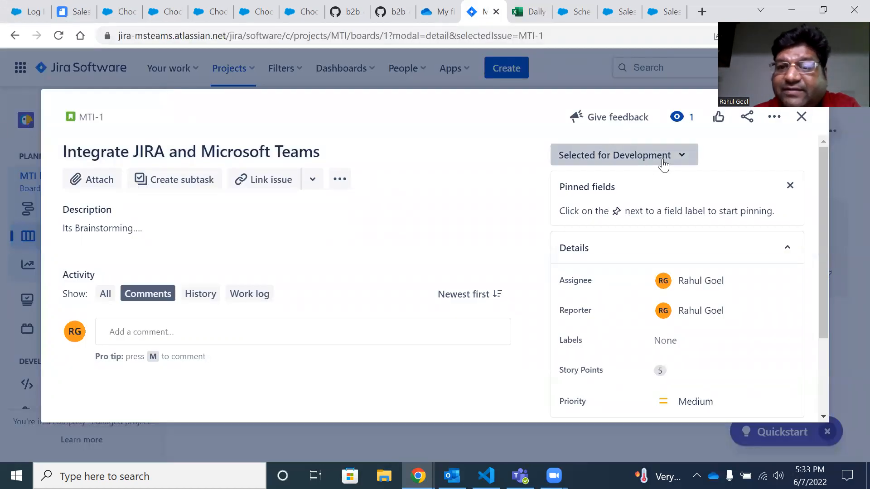
click(623, 155)
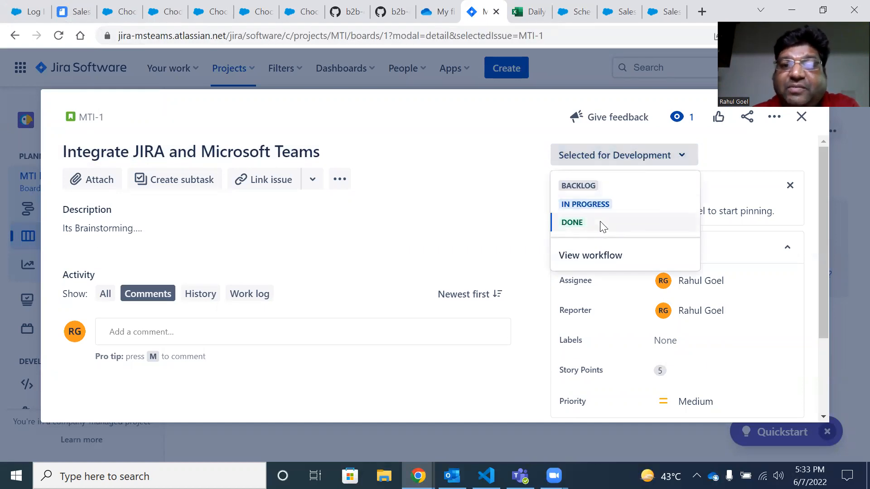
click(572, 222)
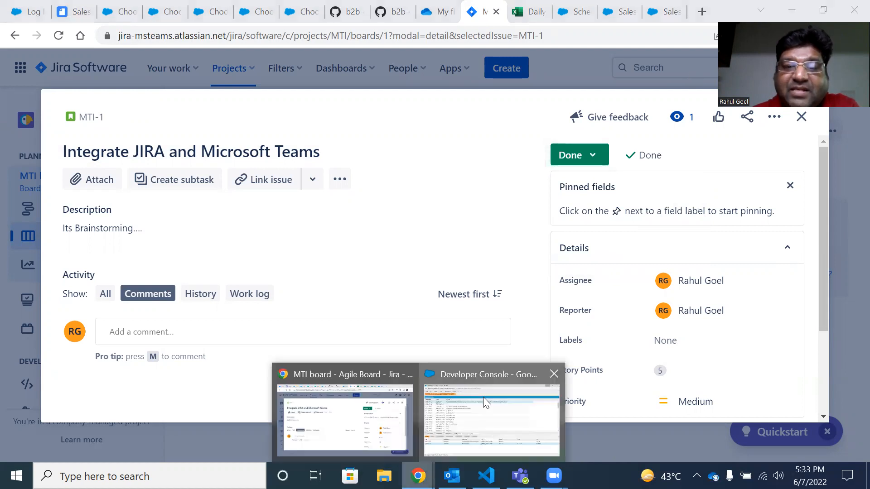
click(490, 421)
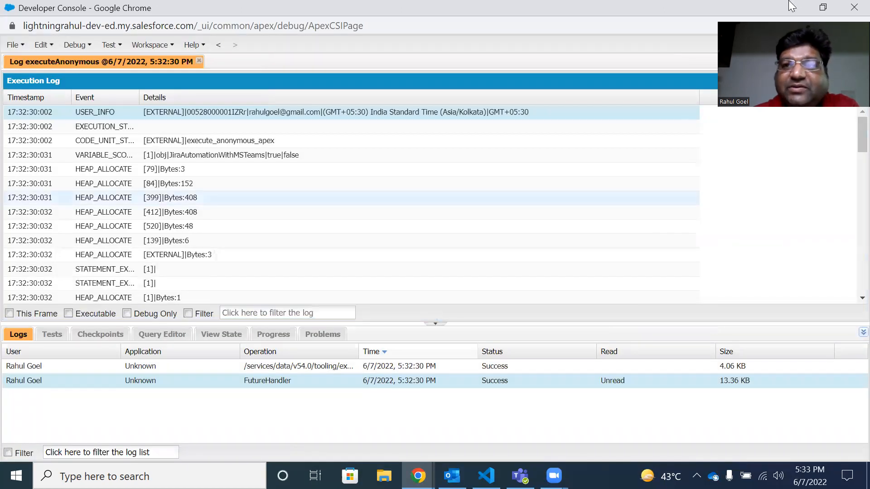
click(525, 11)
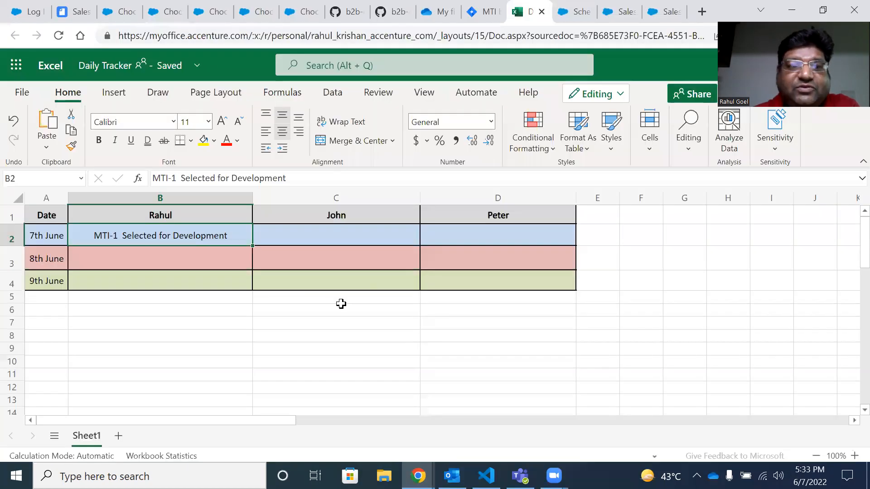
- Rahul's 7th June cell B2 now reads MTI-1 Done, matching Jira
text(MTI-1  Done)
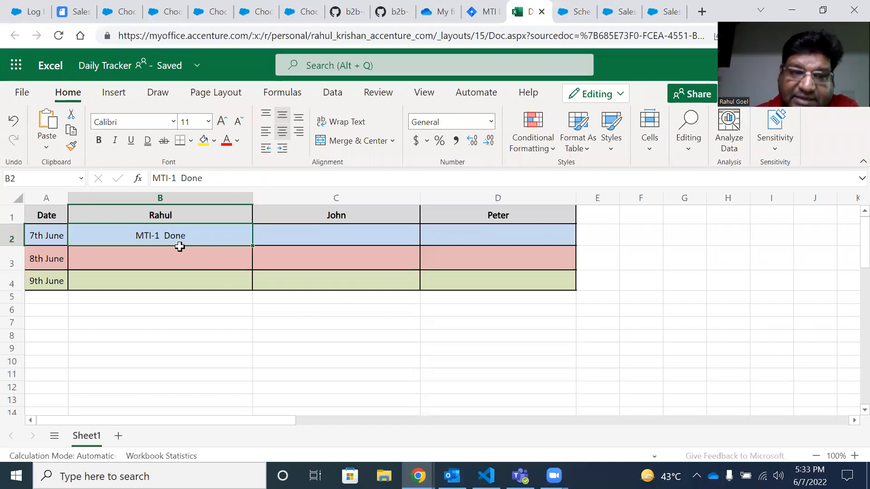
mouse_move(226, 246)
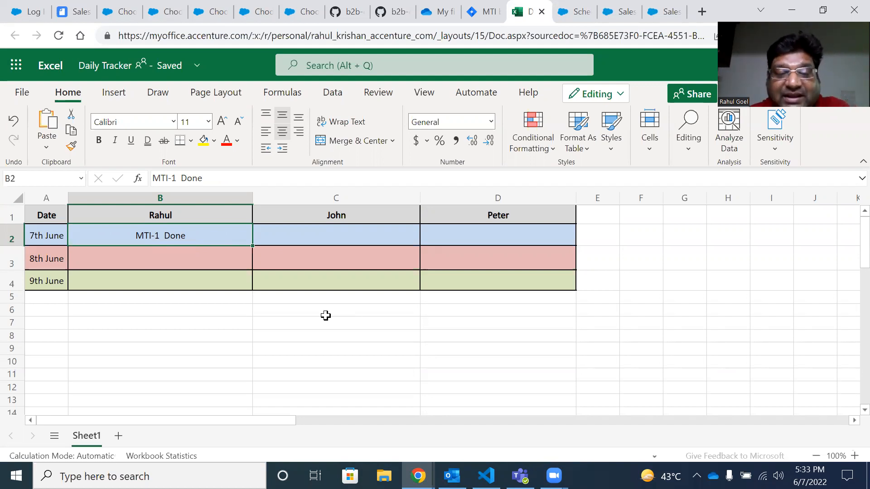
mouse_move(526, 285)
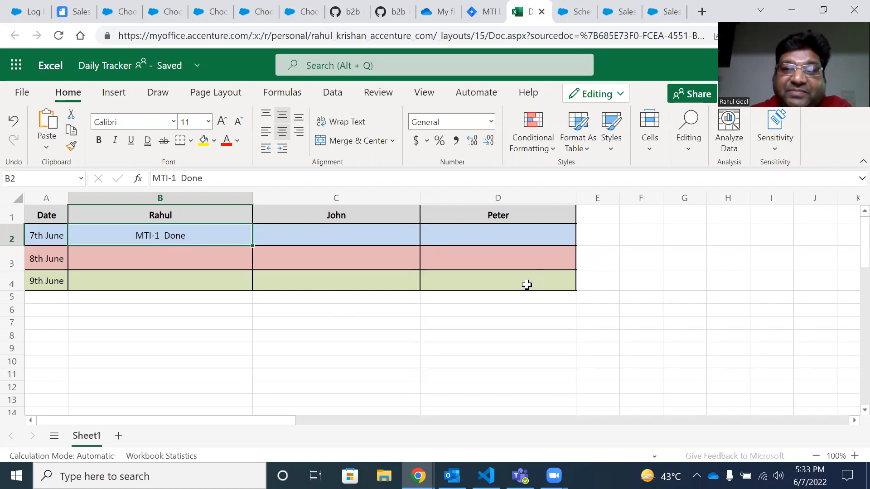
mouse_move(405, 287)
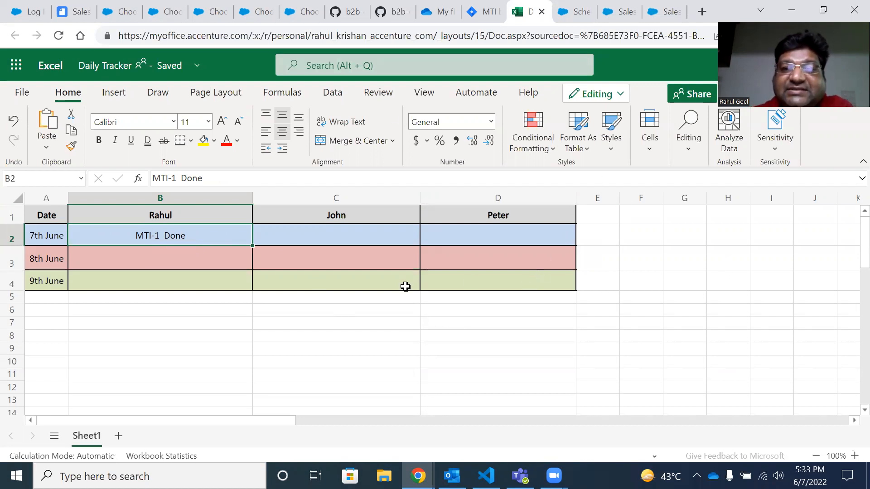
mouse_move(624, 287)
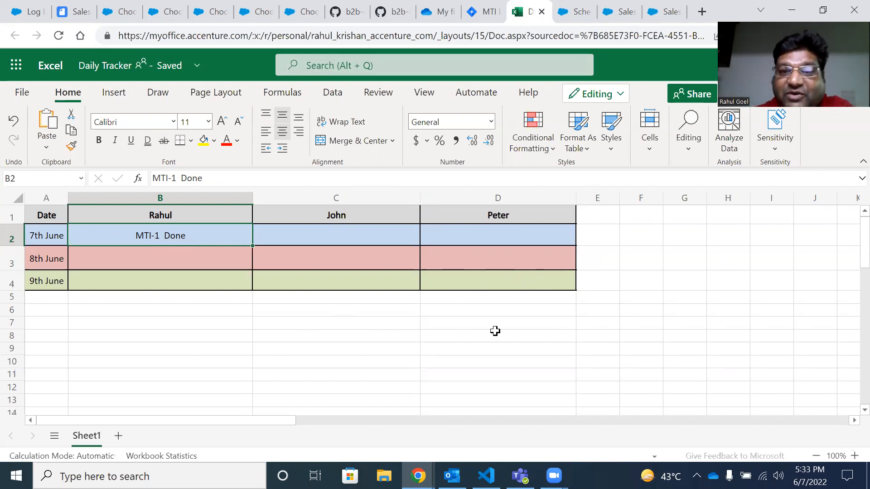
mouse_move(545, 250)
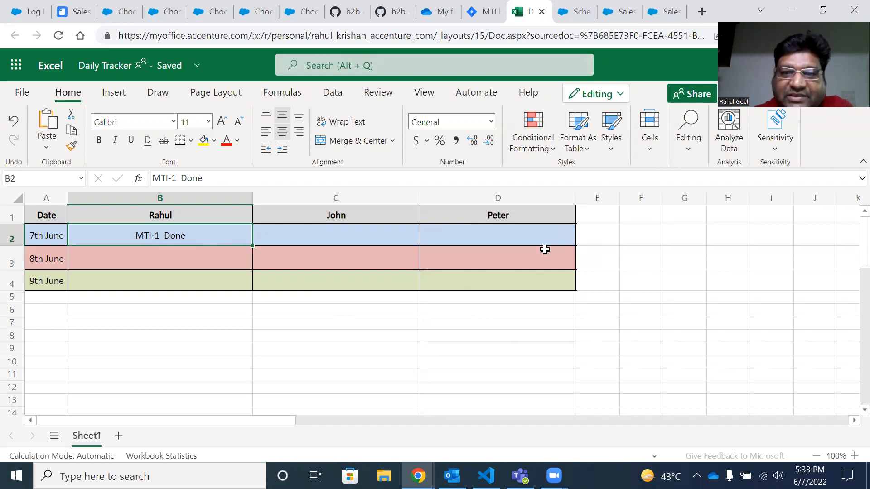
mouse_move(392, 246)
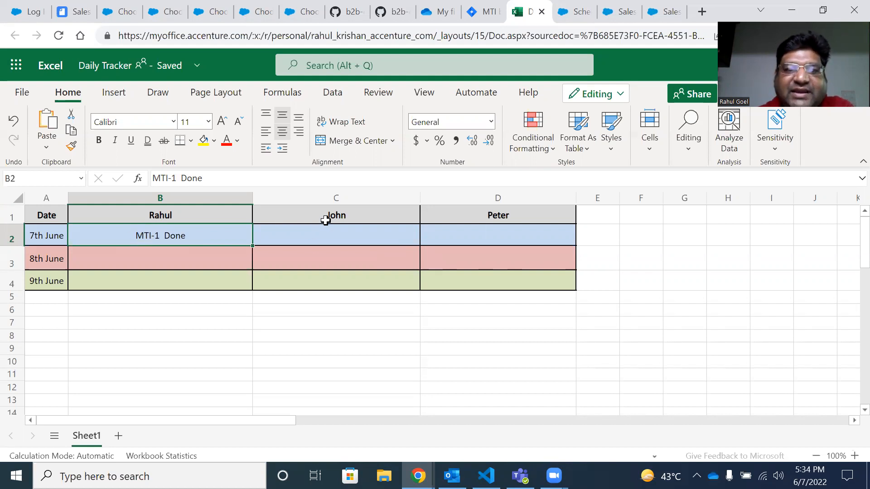
- Point out John's and Rahul's columns, then go to the Salesforce Schedule Apex page
click(335, 216)
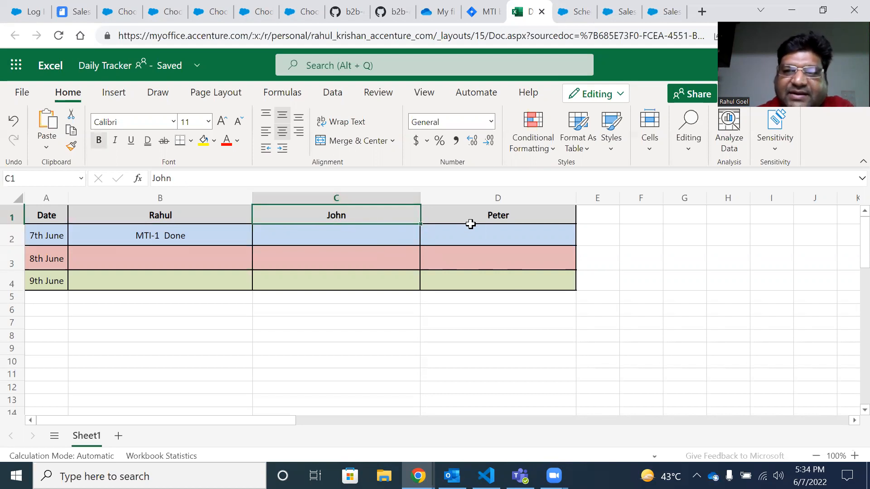
click(497, 235)
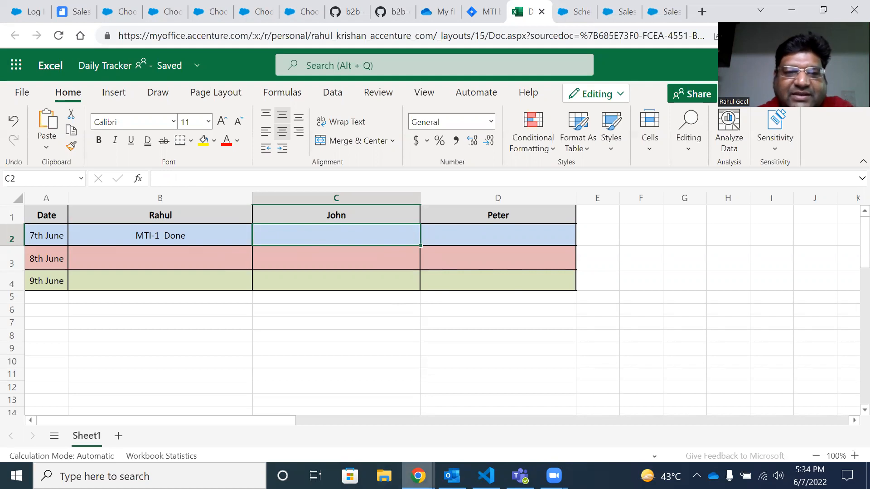
click(160, 215)
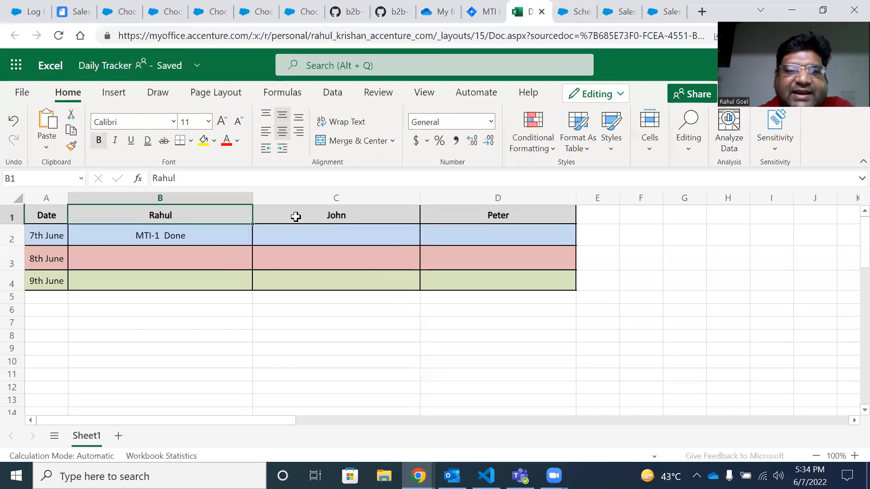
click(497, 216)
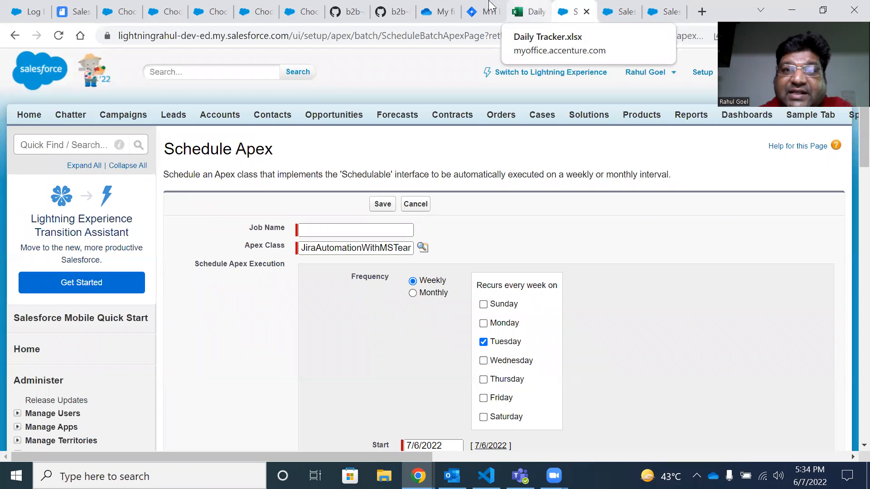
mouse_move(486, 11)
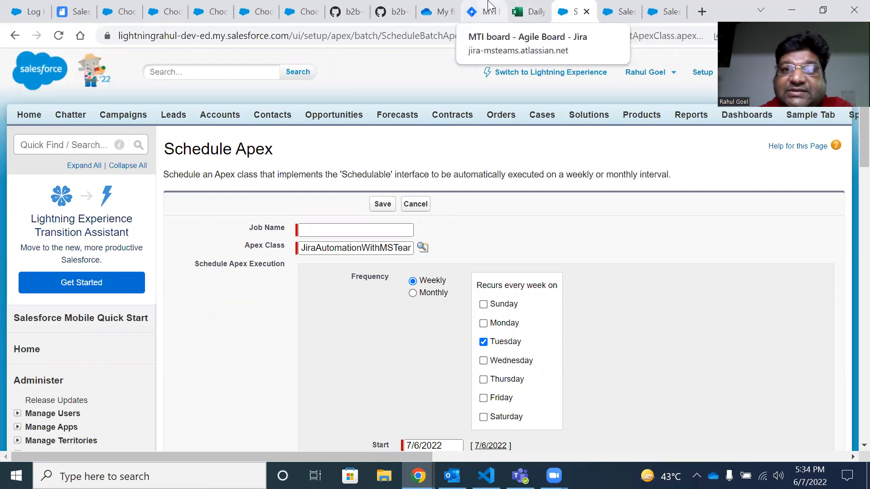
- Switch to the Jira MTI board tab showing story MTI-1 with status Done
click(482, 11)
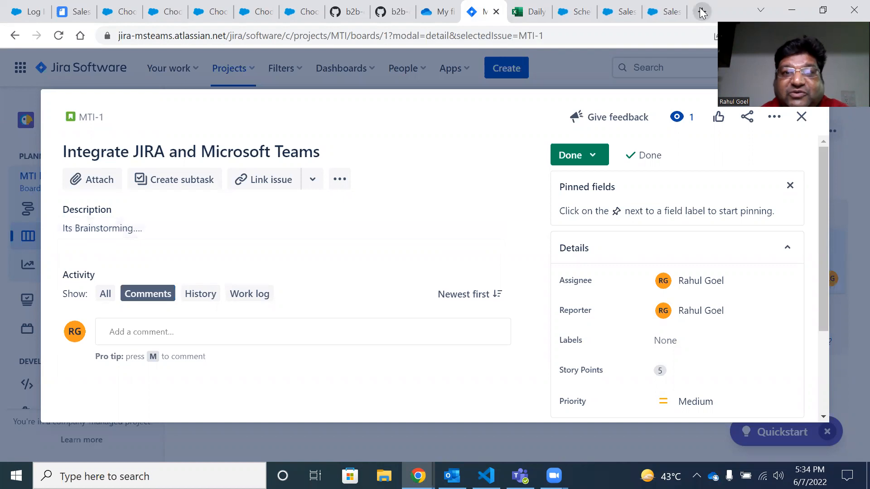
mouse_move(701, 12)
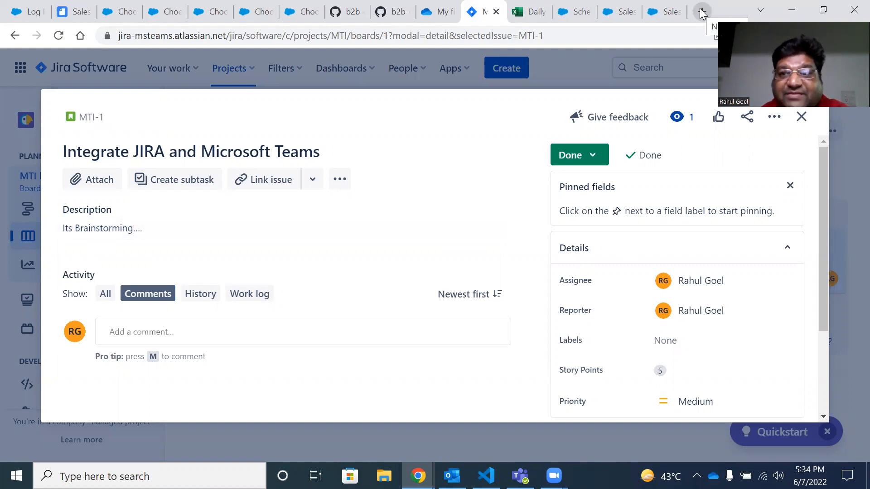
click(701, 11)
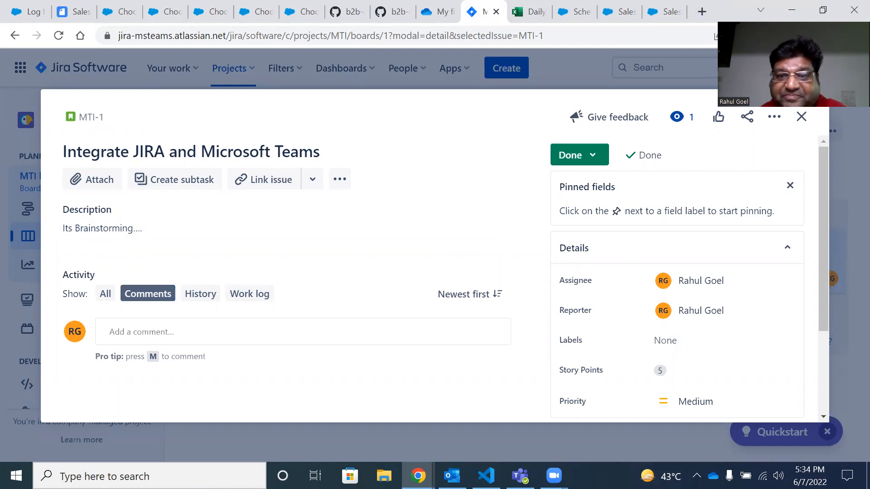